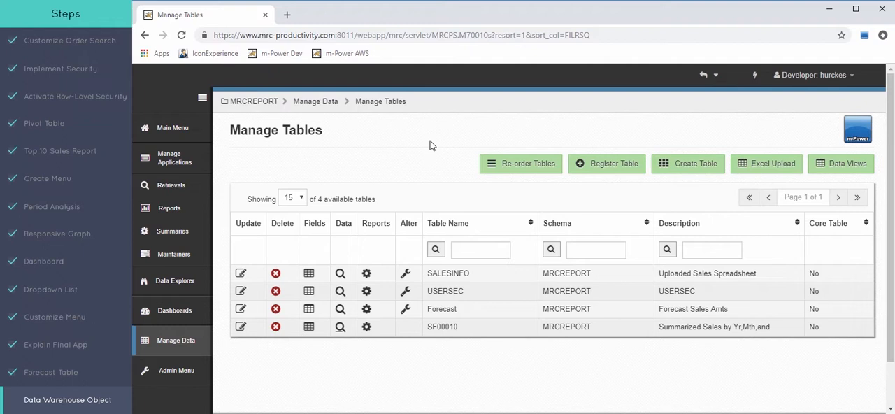
pyautogui.moveTo(472, 284)
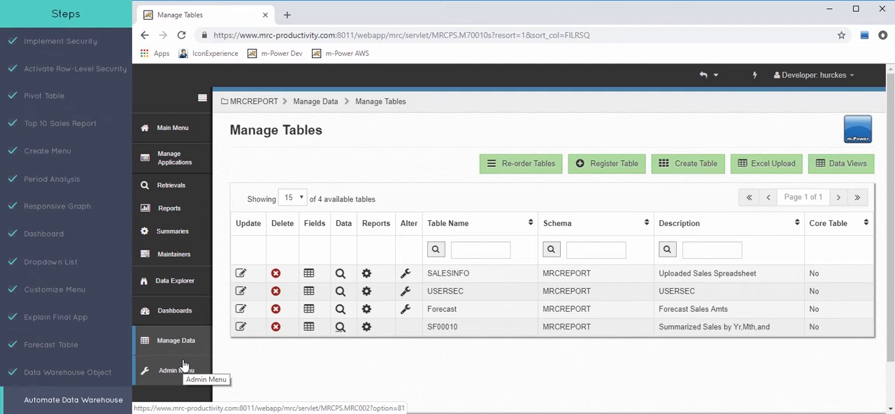
# Reach Messaging & Scheduled Tasks via Admin Menu > Utilities.
pyautogui.click(175, 369)
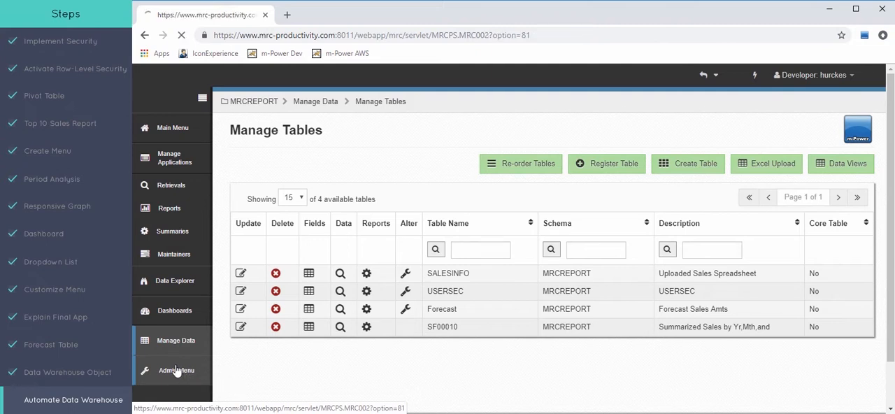
pyautogui.click(179, 369)
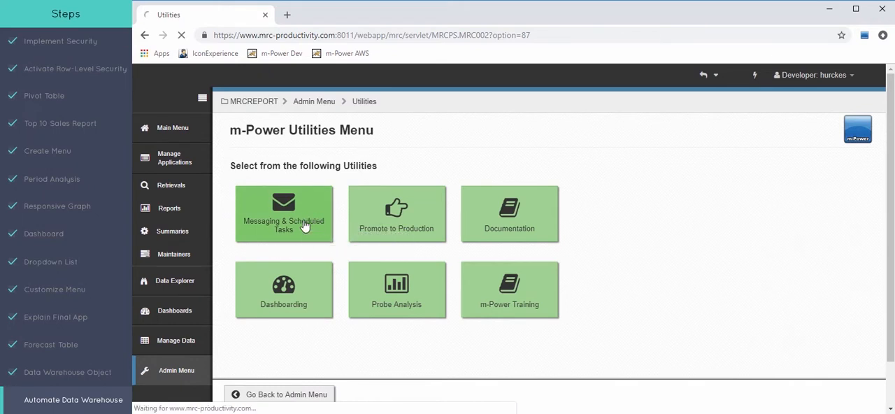
pyautogui.click(284, 212)
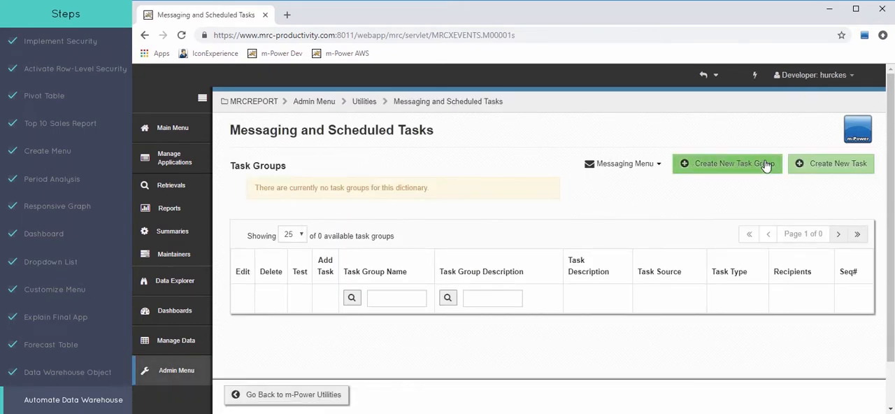
# Create and save a new task group named 'Nightly'.
pyautogui.click(727, 162)
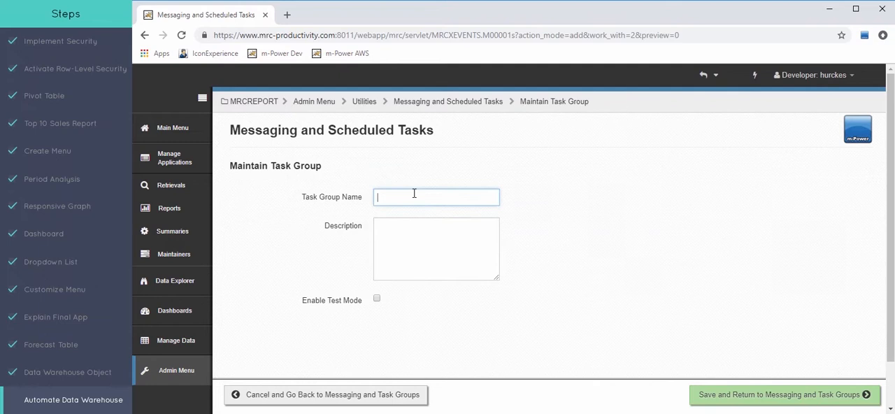
pyautogui.write('Nightly')
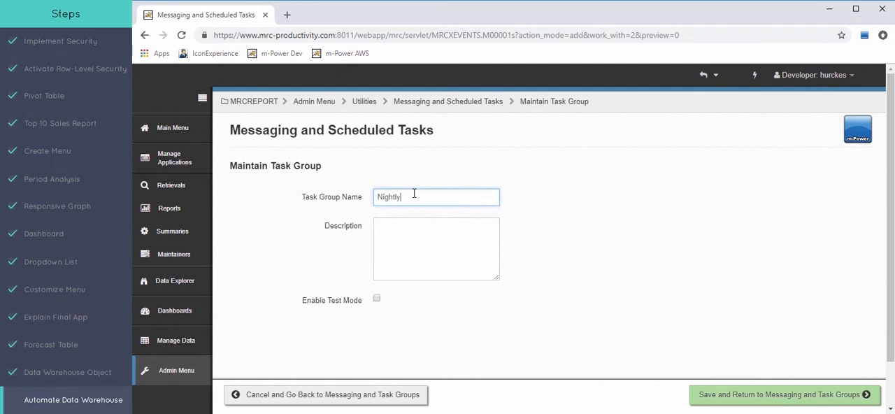
pyautogui.click(807, 395)
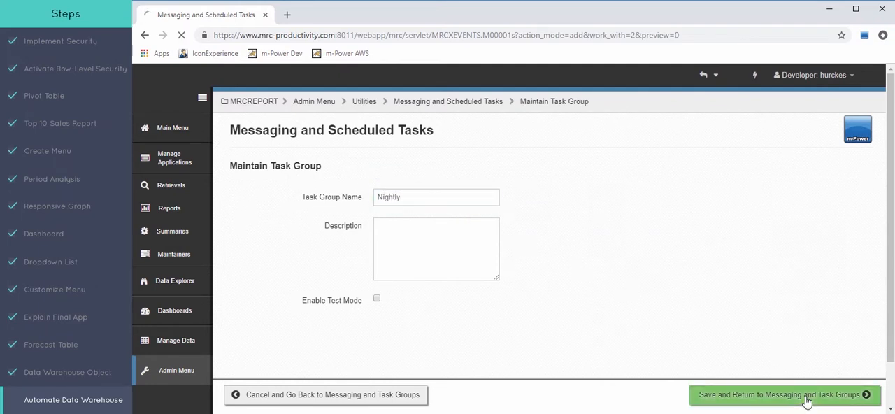
pyautogui.click(780, 394)
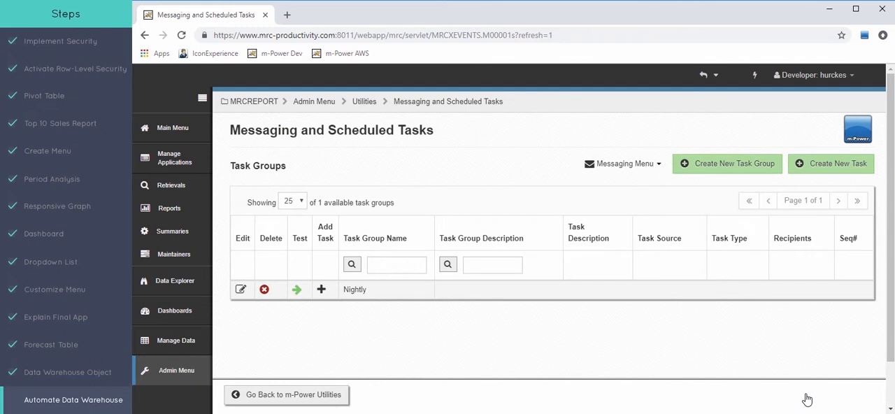
# Add a task to the Nightly group with Run a Summary as its type.
pyautogui.click(322, 290)
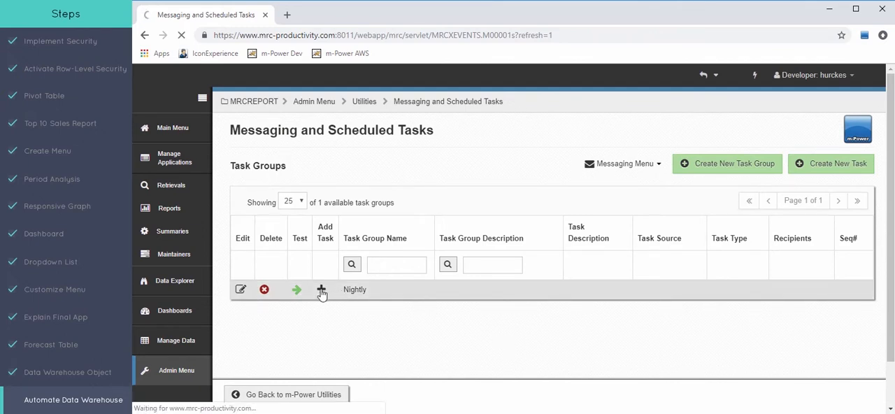
pyautogui.click(320, 290)
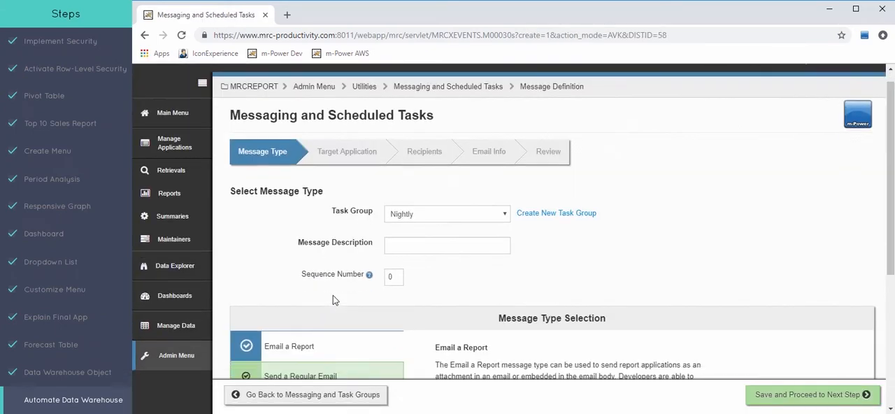
pyautogui.scroll(-3)
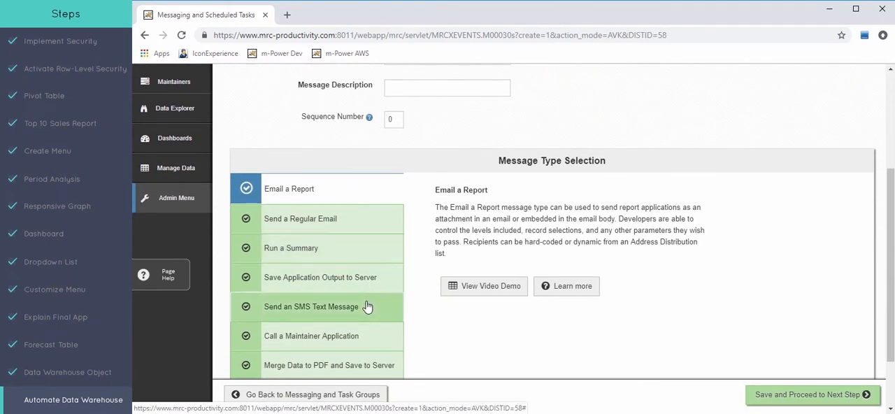
pyautogui.scroll(-3)
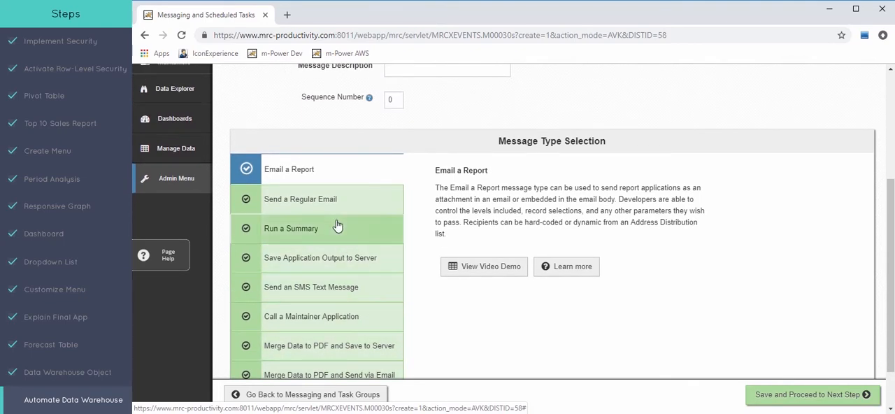
pyautogui.click(312, 228)
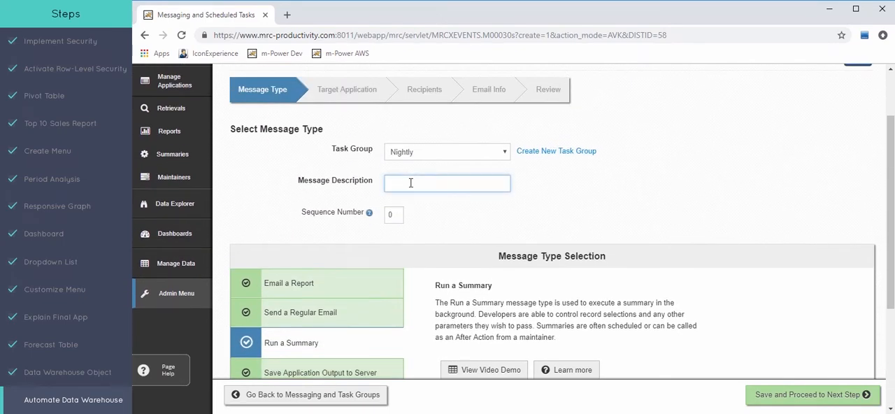
# Describe the task as 'Refresh Sales Summarized Table' and save to proceed.
pyautogui.write('Refresh')
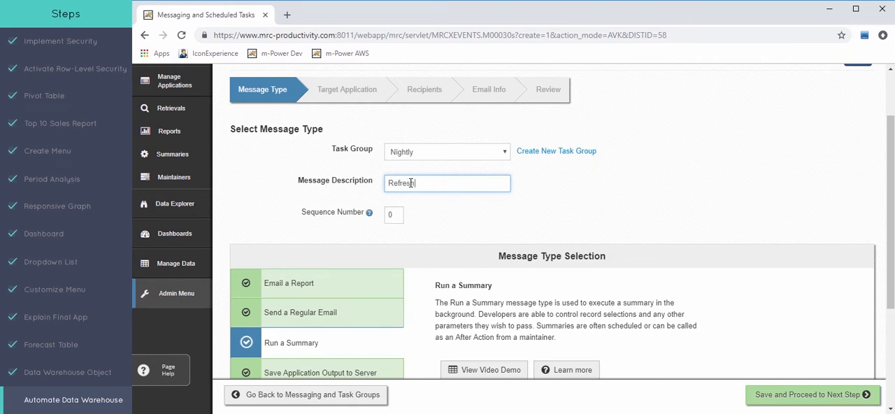
pyautogui.write('Sales')
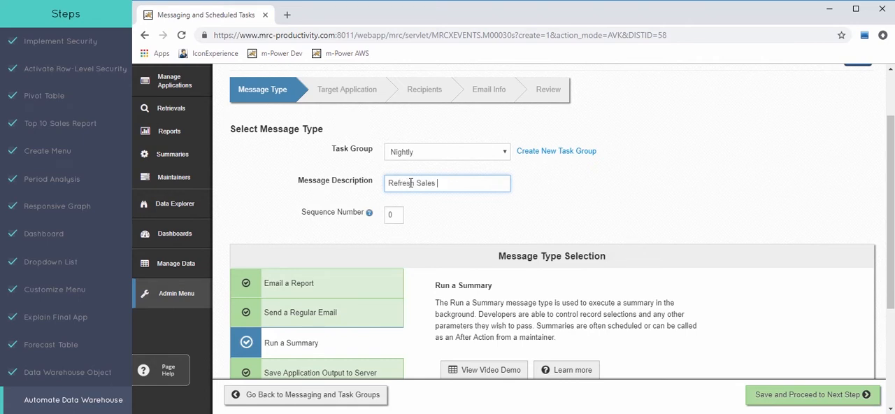
pyautogui.write('Summarized Tabe')
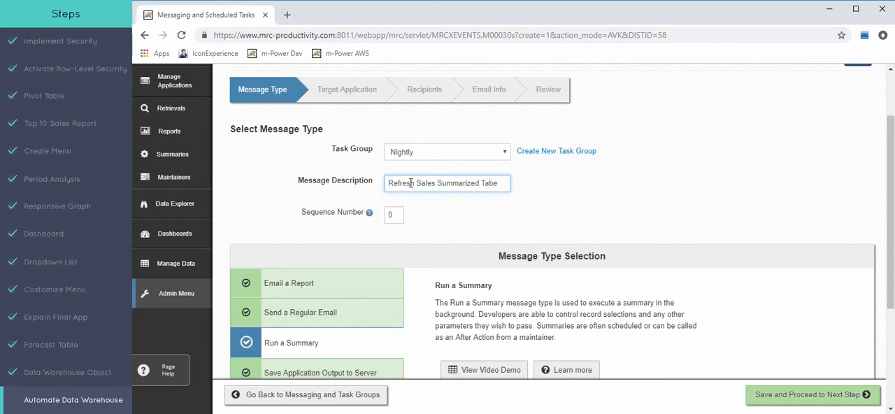
pyautogui.click(809, 399)
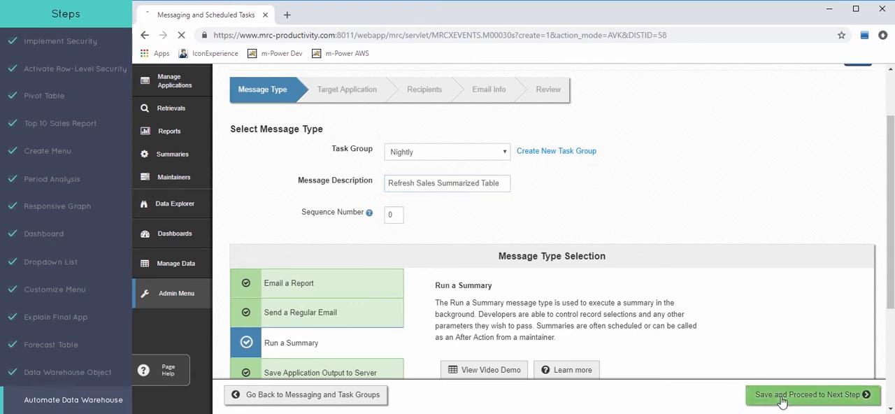
# Choose the MRCREPORT dictionary and the '10 - Summarized Sales by Yr.Mth' summary.
pyautogui.click(808, 395)
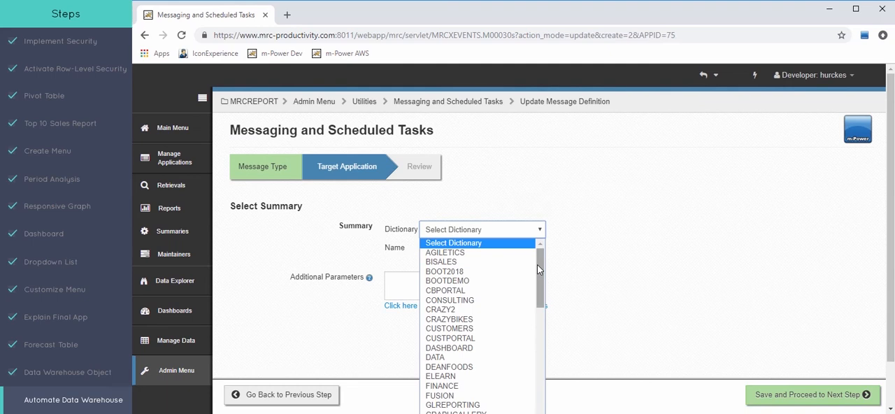
pyautogui.scroll(-3)
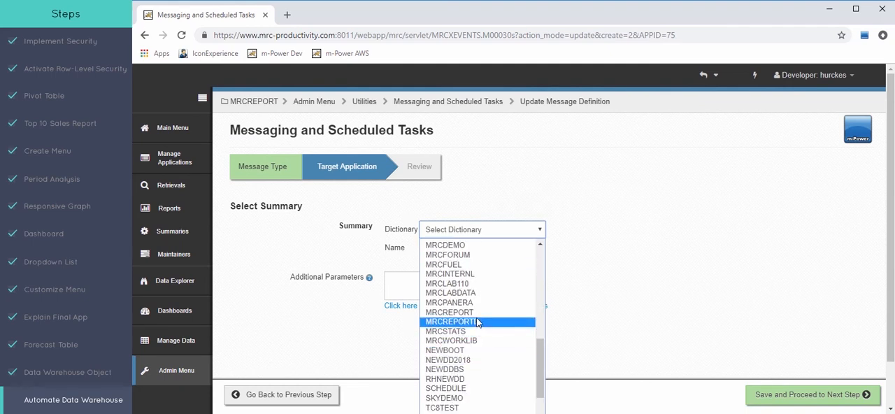
pyautogui.click(450, 321)
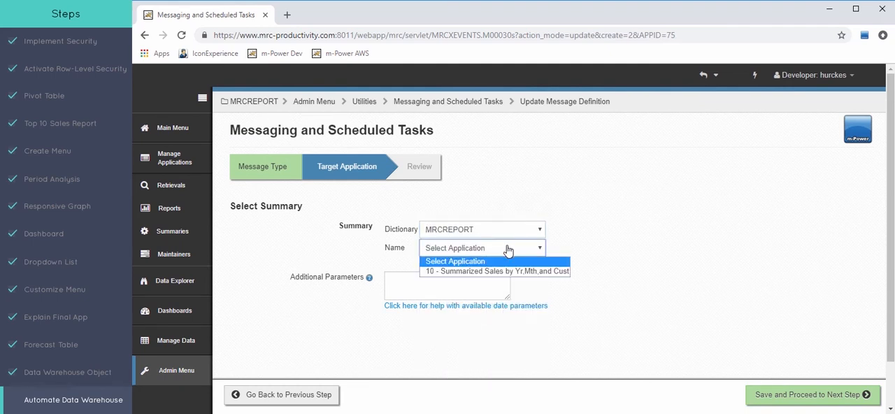
pyautogui.click(495, 272)
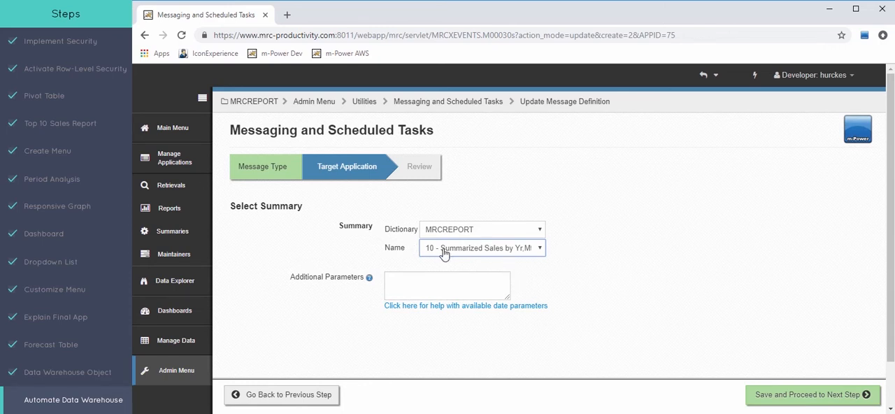
pyautogui.moveTo(483, 261)
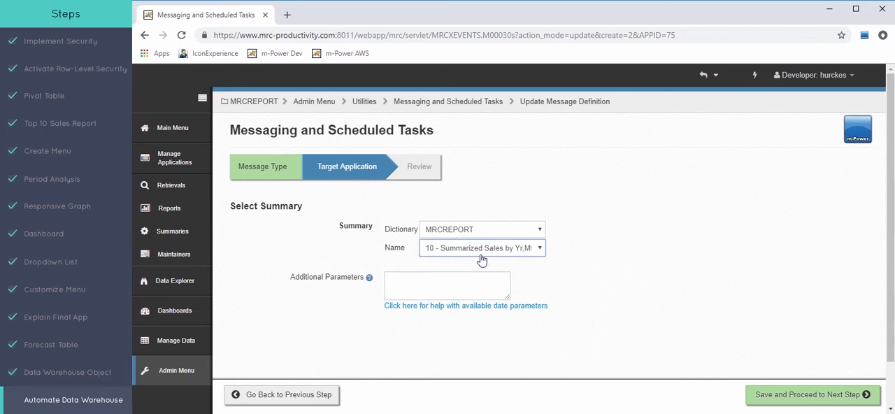
# Confirm the task review and save it under the Nightly group.
pyautogui.click(811, 395)
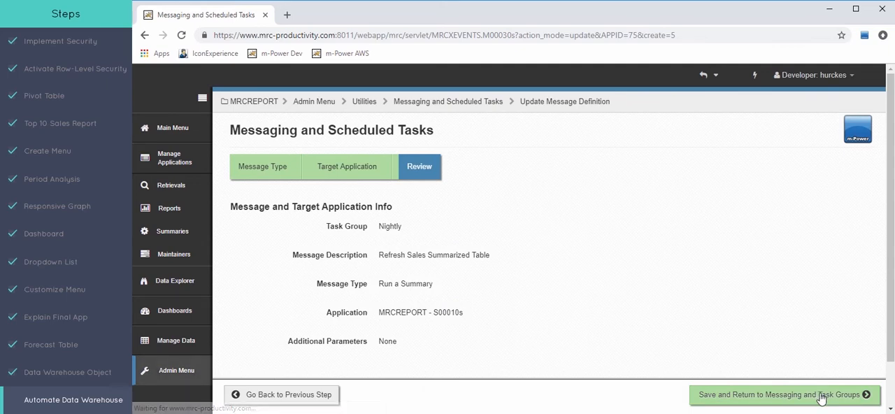
pyautogui.click(780, 395)
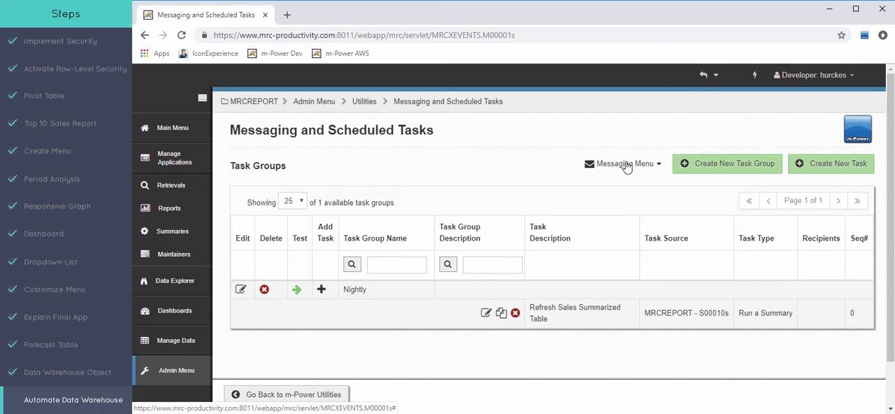
# Show the Scheduled Tasks list from the Messaging Menu.
pyautogui.click(624, 163)
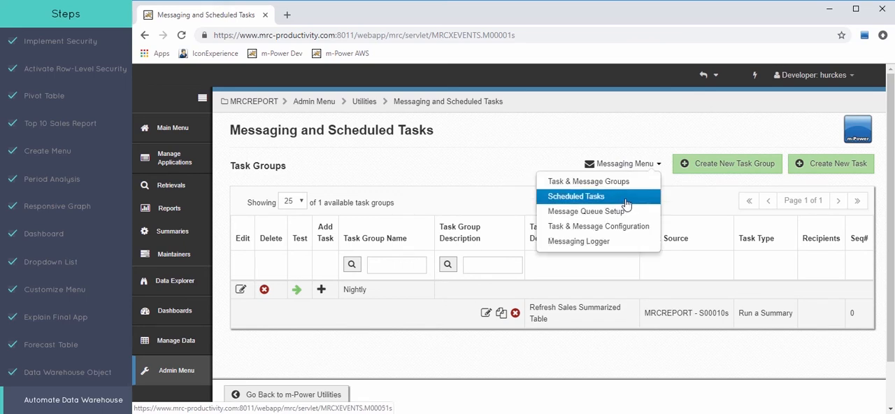
pyautogui.click(575, 196)
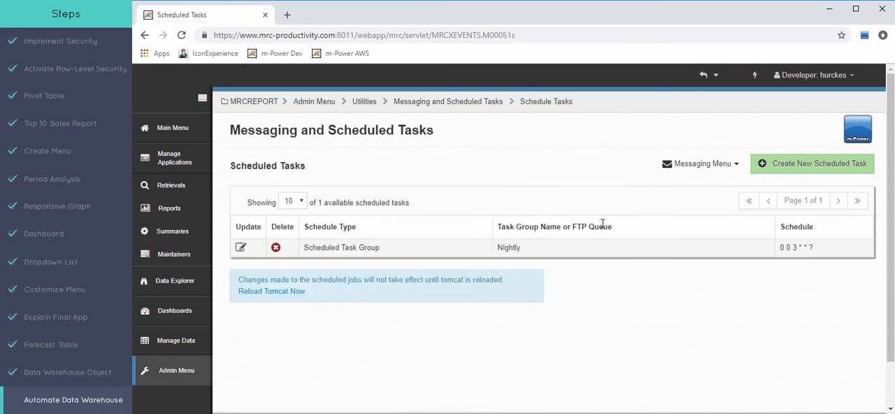
# Schedule the Nightly group to run every day at 03:00 and save it.
pyautogui.click(241, 246)
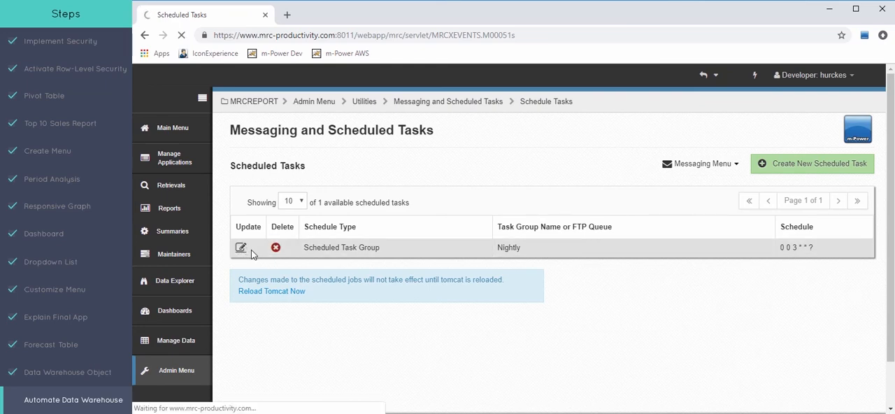
pyautogui.click(241, 246)
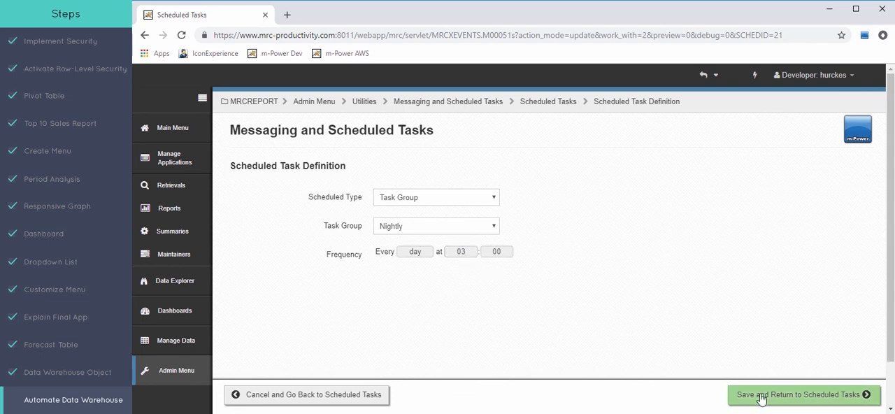
pyautogui.click(800, 394)
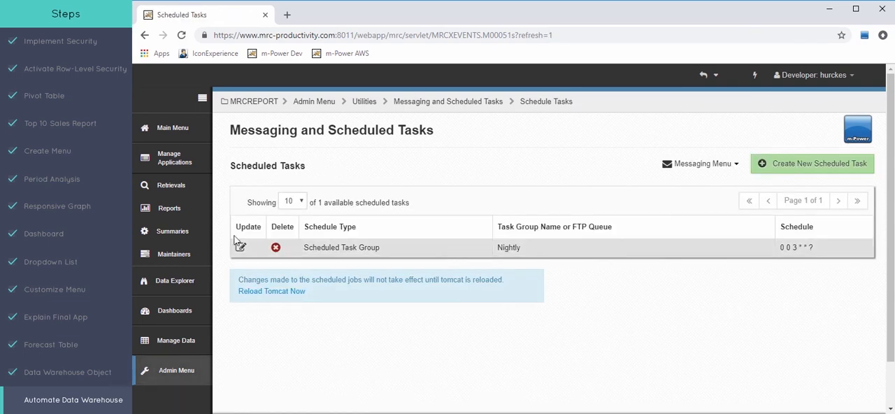